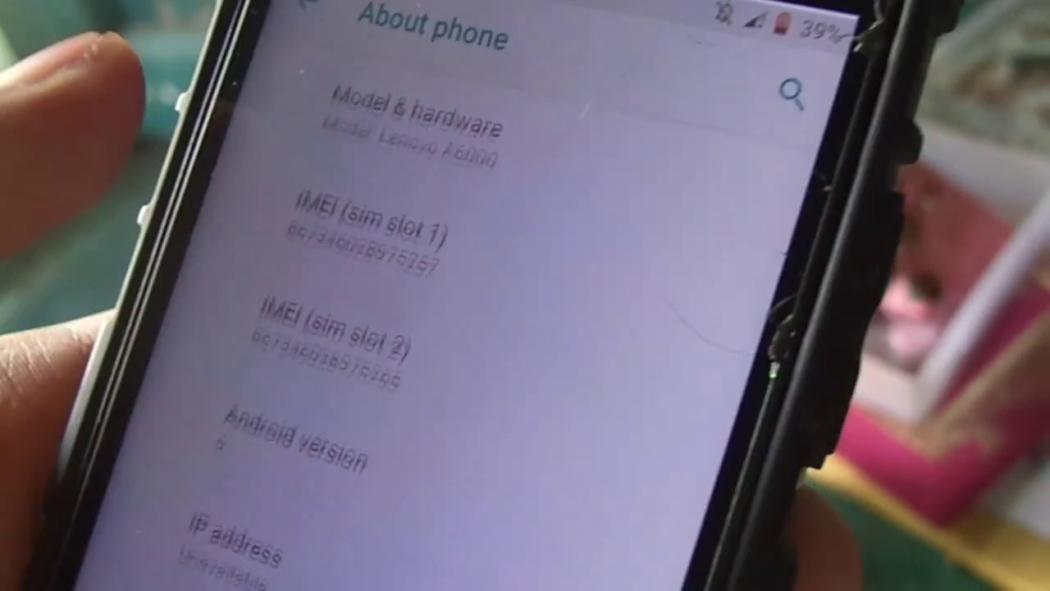
Step: Return from the About phone page to the main Settings list
{"action": "left_click", "coordinate": [328, 435]}
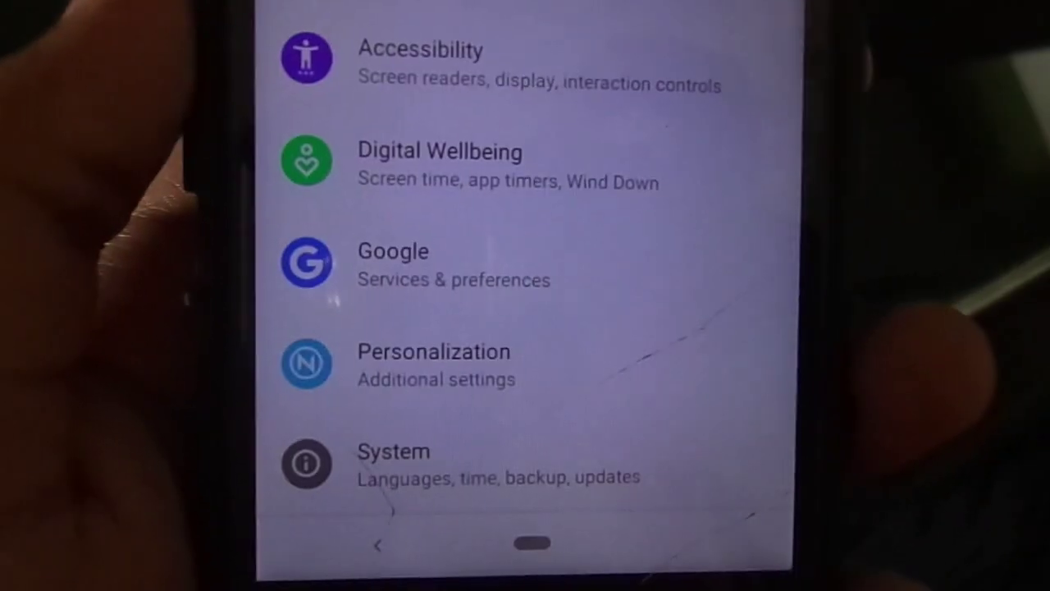
Step: Browse Personalization > Gestures options such as navigation gestures and double tap to sleep
{"action": "left_click", "coordinate": [433, 364]}
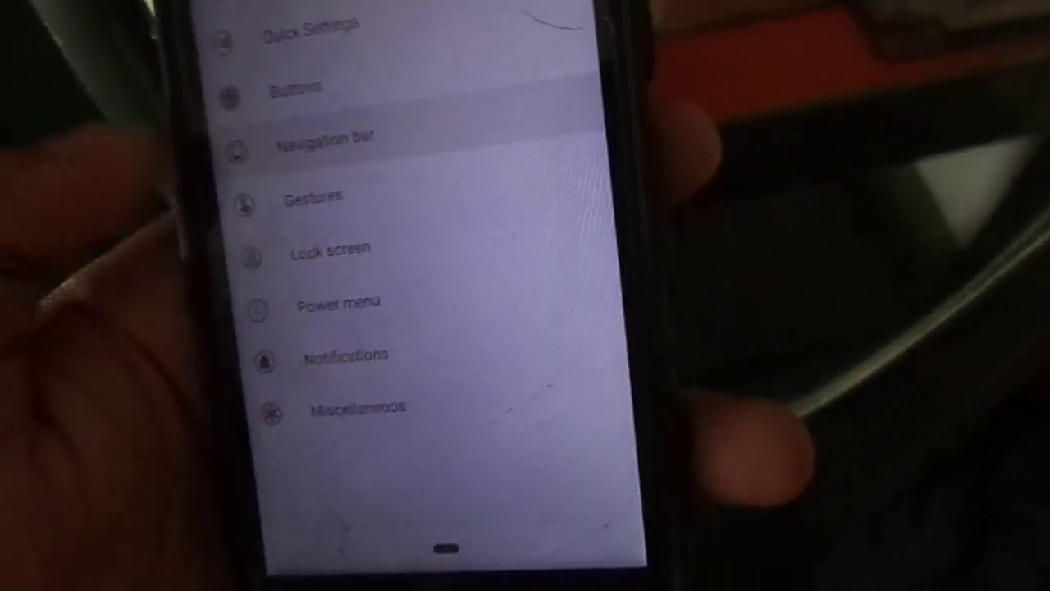
{"action": "left_click", "coordinate": [314, 195]}
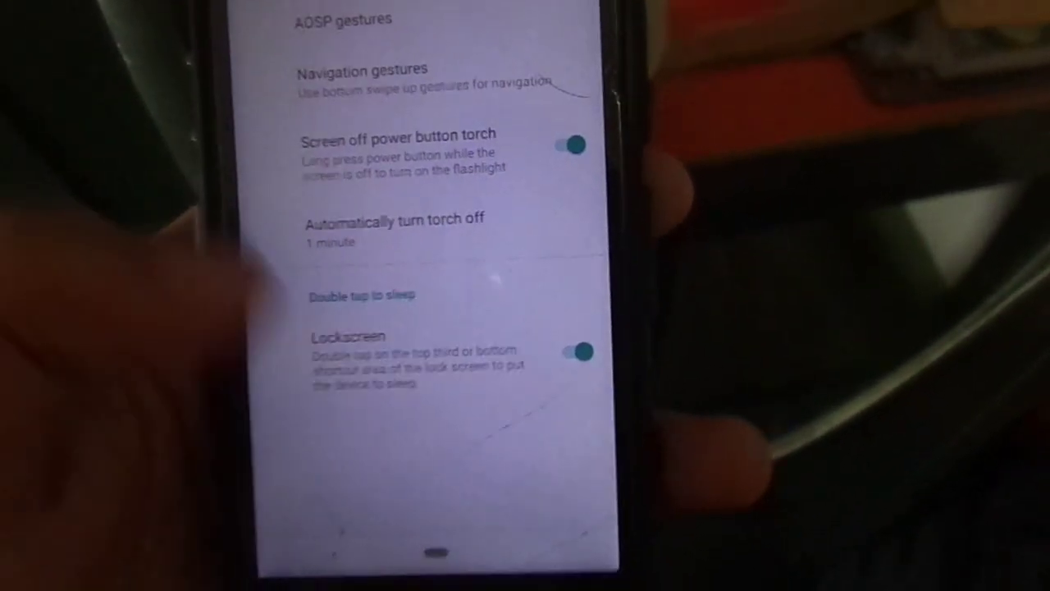
{"action": "left_click", "coordinate": [273, 65]}
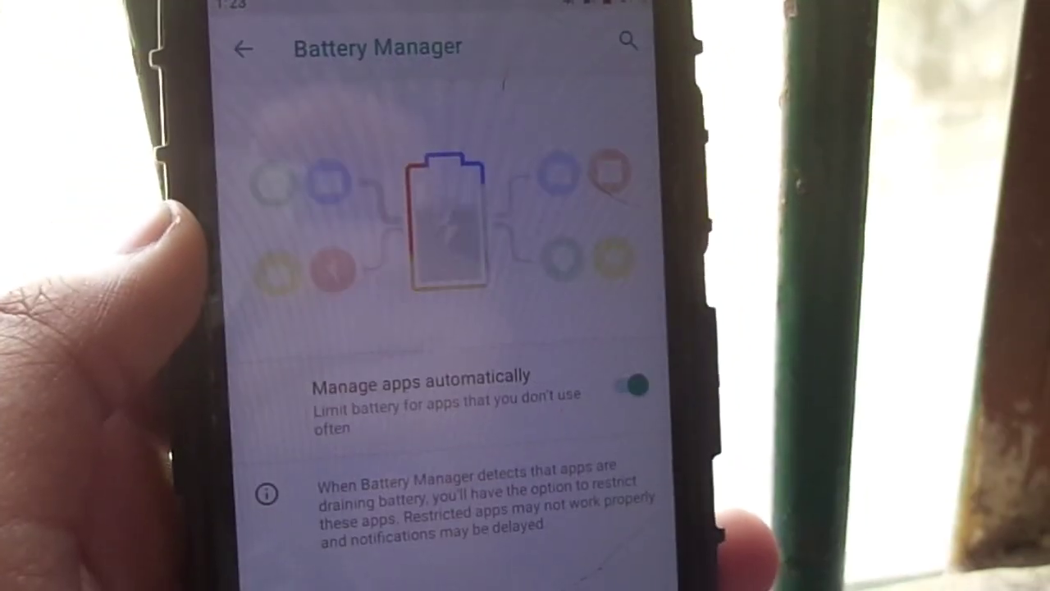
Step: Return from Battery Manager to the Battery overview showing 37% charge with Battery Saver on
{"action": "left_click", "coordinate": [243, 49]}
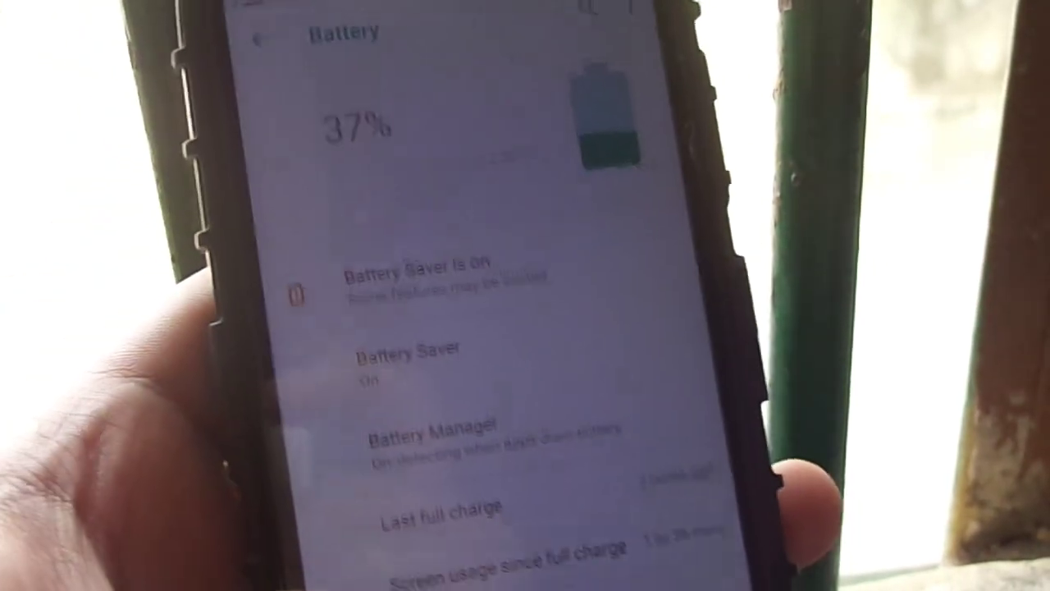